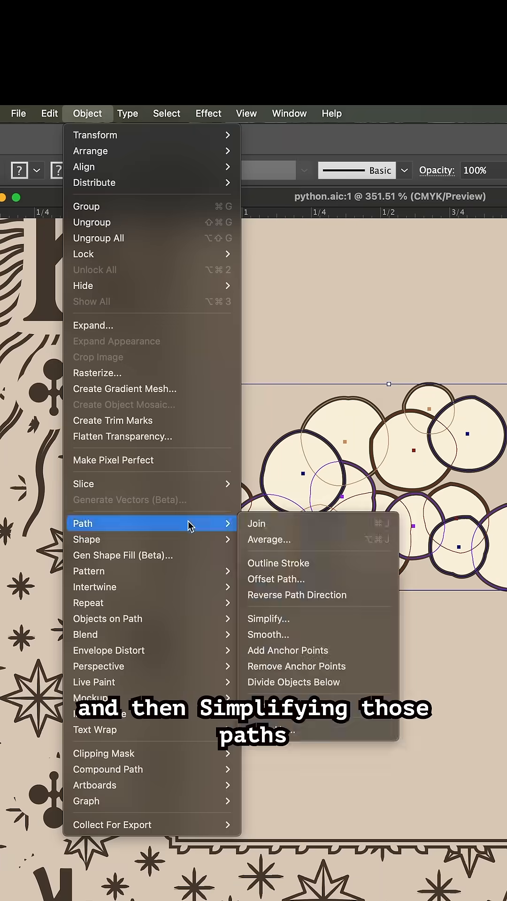
Step: Apply Simplify to the selected cloud circles so their paths become lumpy shapes
click(268, 619)
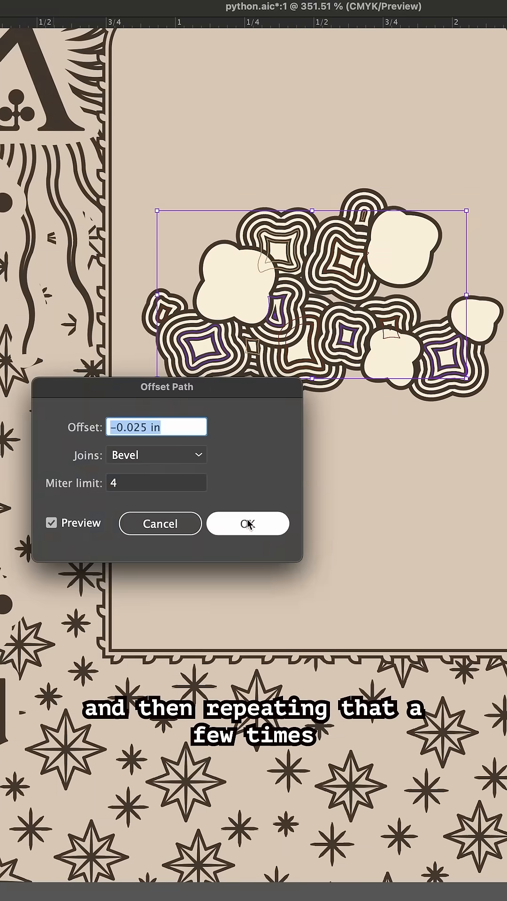
Step: Offset the cloud paths inward by -0.025 in to add a contour ring
click(248, 524)
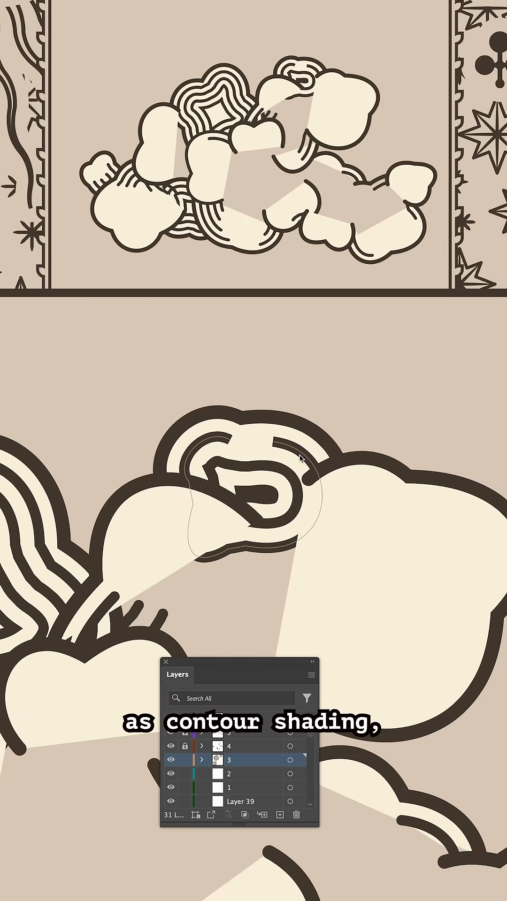